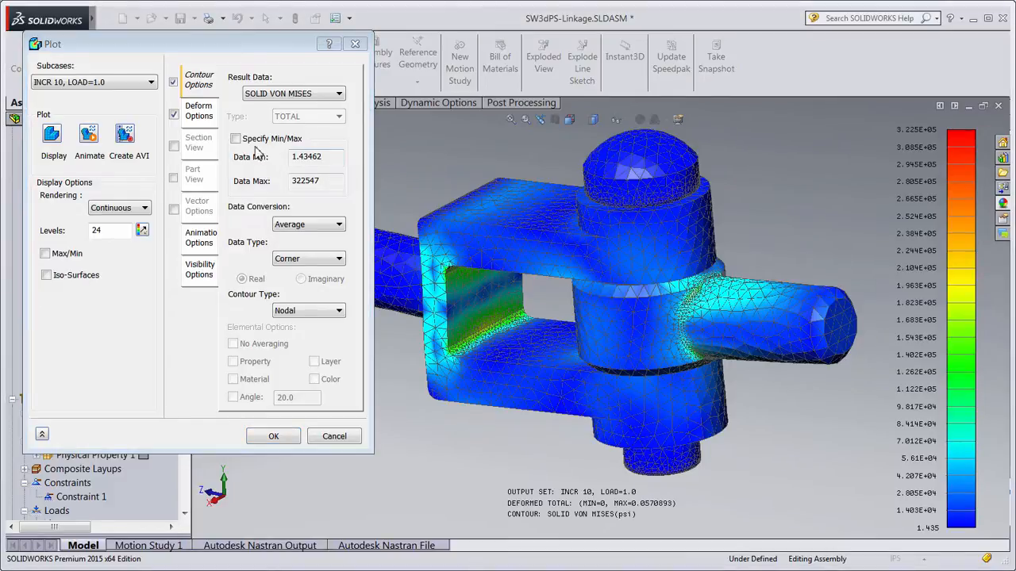
Cap the von Mises contour at Data Max 36000 and animate the sectioned cut-solid stress plot.
left_click(235, 138)
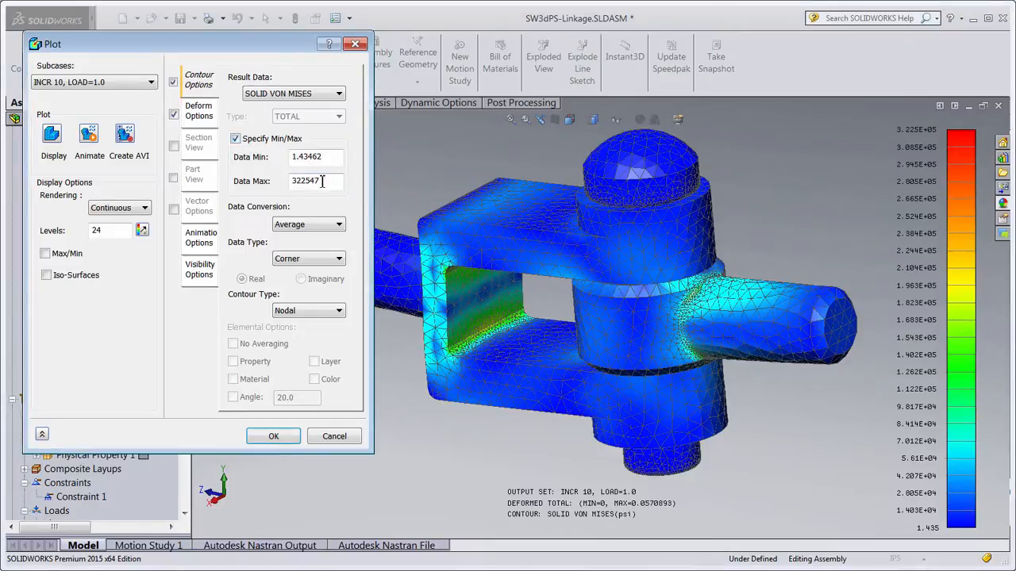
type("36000")
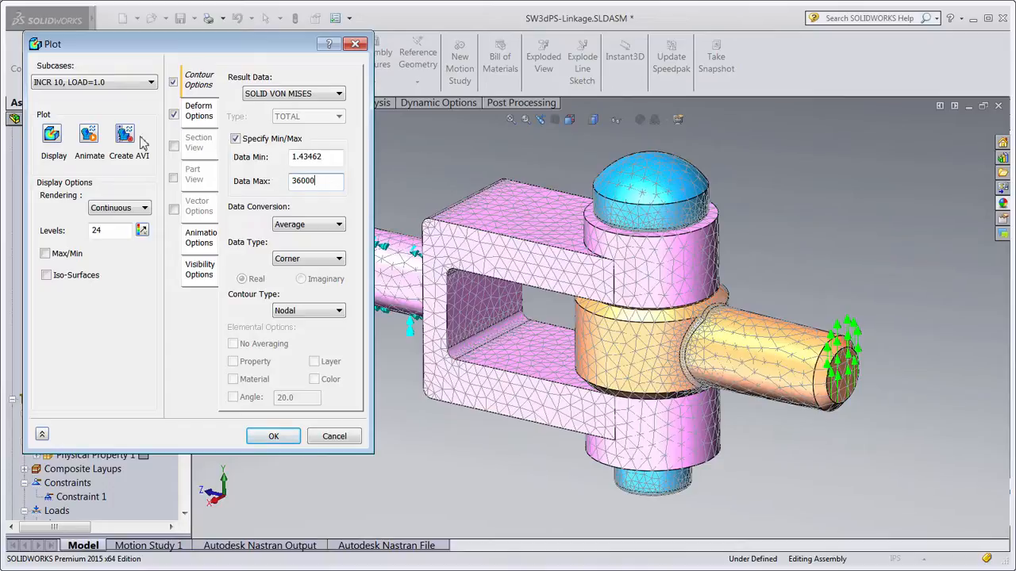
left_click(54, 133)
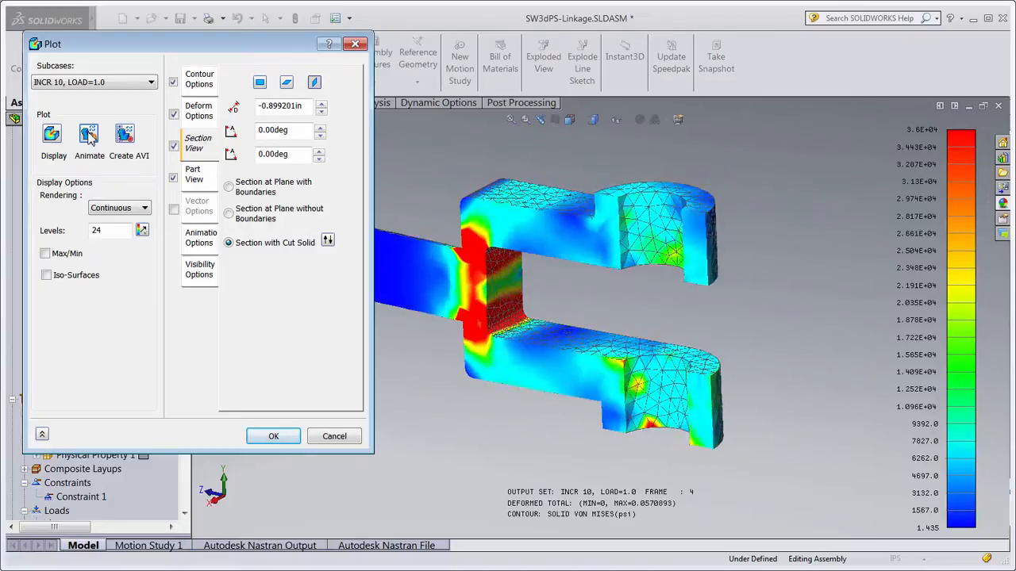
Stop the animation and return to the unmeshed linkage with a fresh Linear Static Analysis 1.
left_click(273, 435)
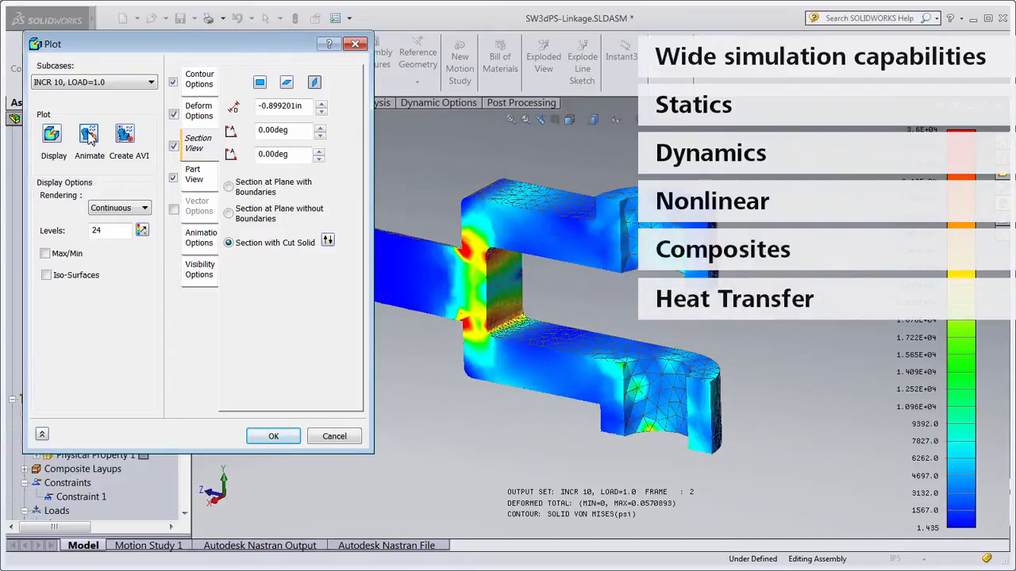
left_click(273, 435)
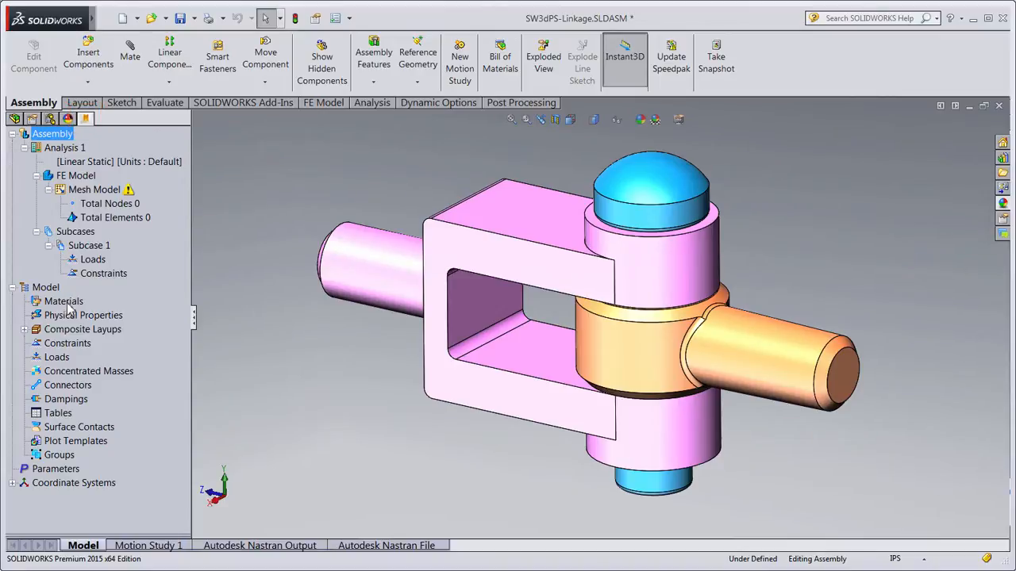
Create an isotropic material loaded as 16-25-6 Stainless Steel from the Material DB.
right_click(63, 301)
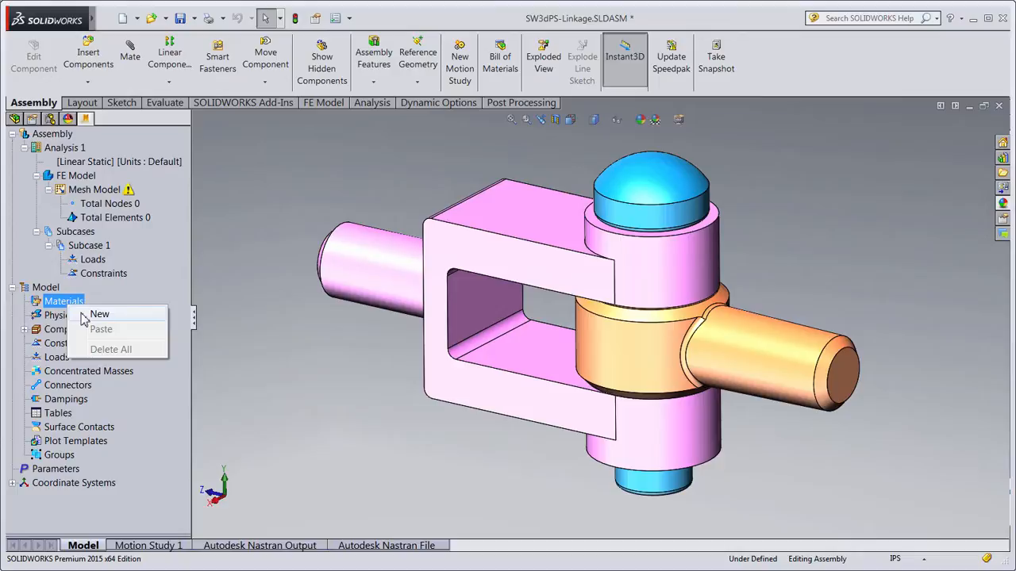
left_click(99, 314)
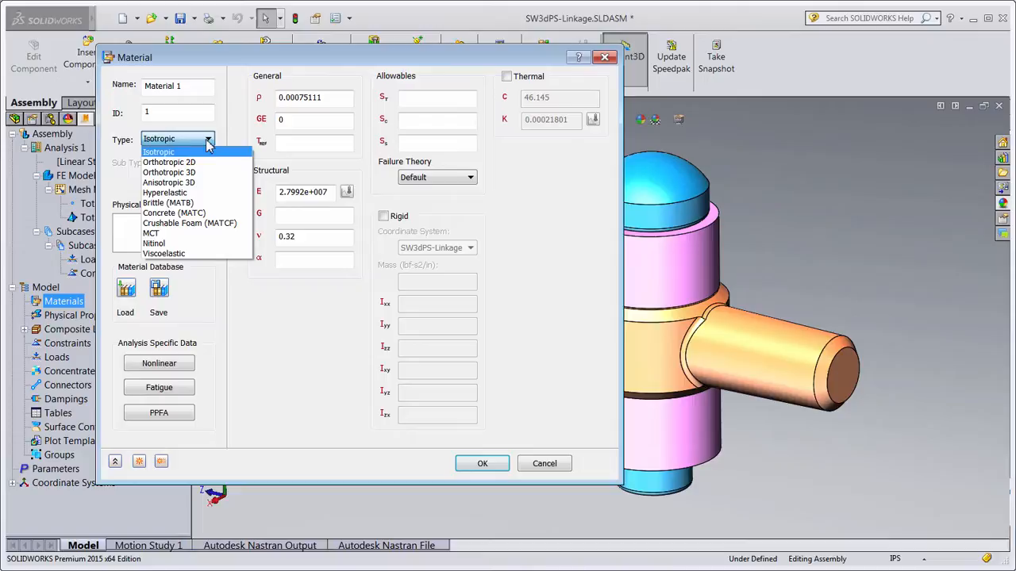
left_click(158, 152)
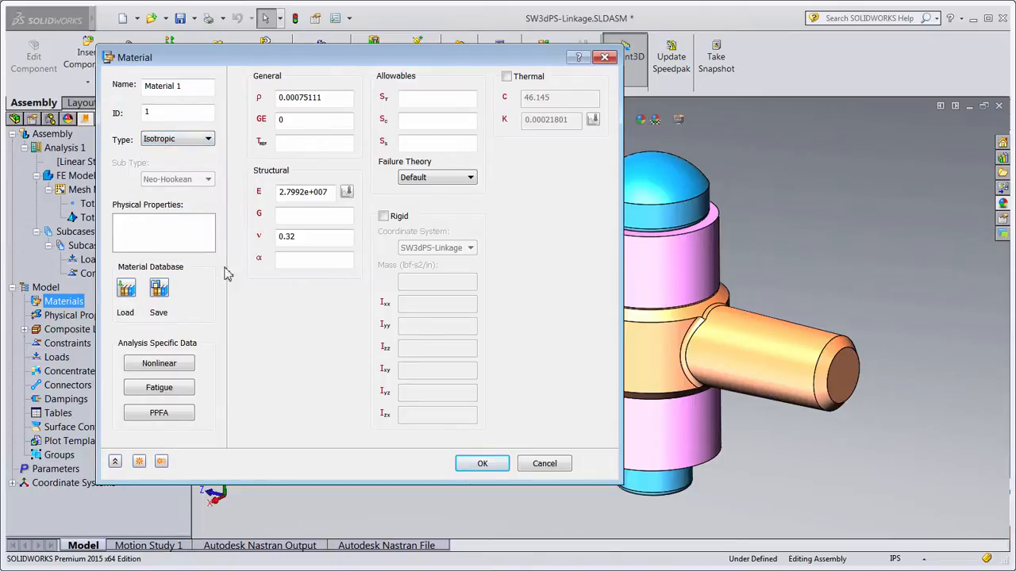
left_click(124, 288)
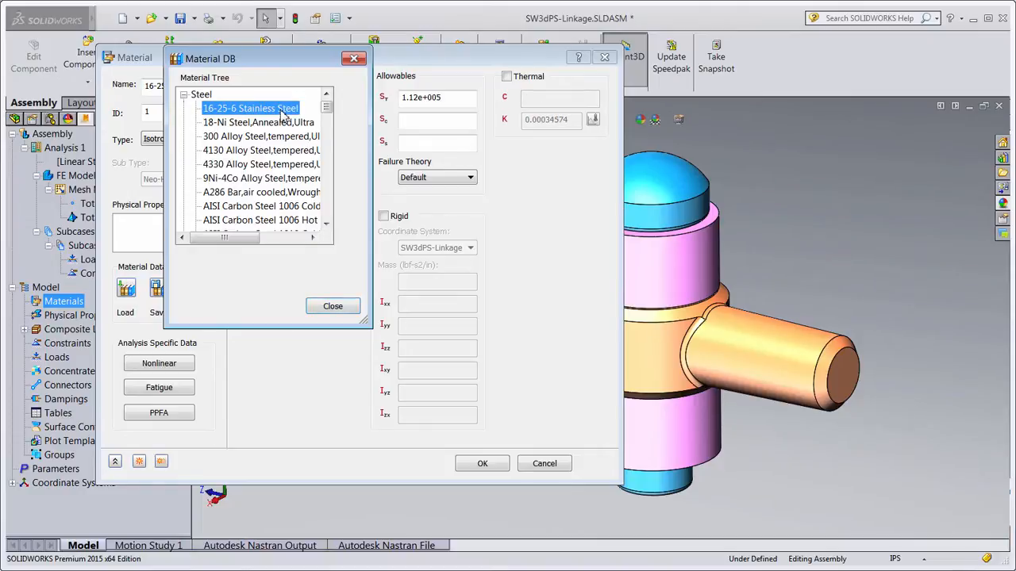
left_click(333, 305)
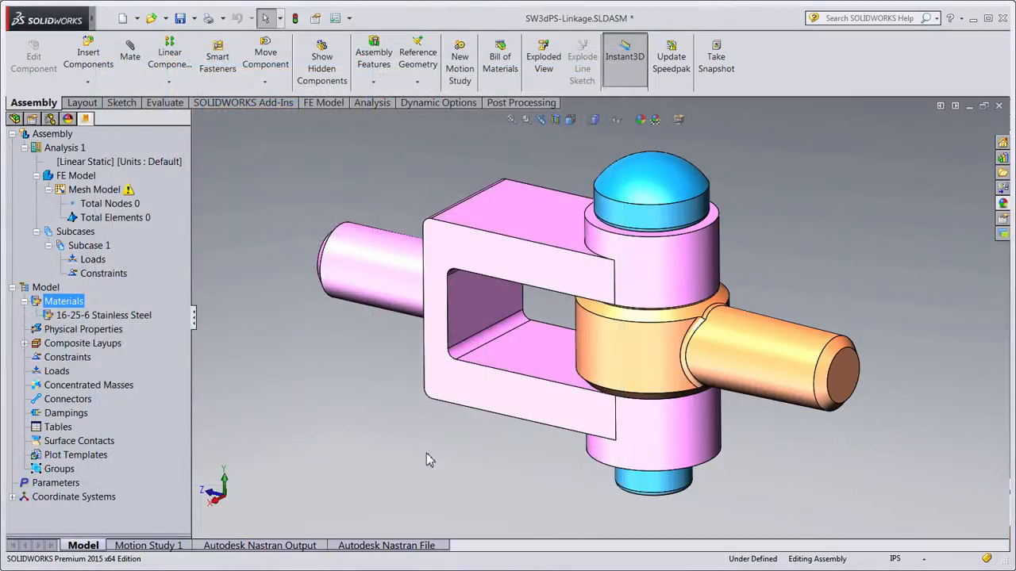
Create a physical property, preview Shell and Line types, and confirm it as Solid Elements.
right_click(82, 328)
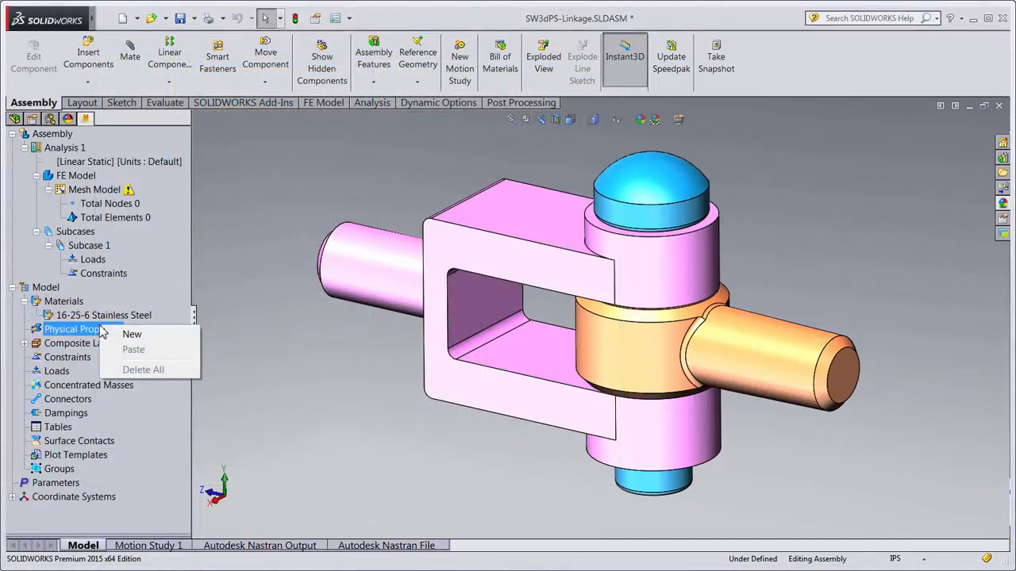
left_click(131, 334)
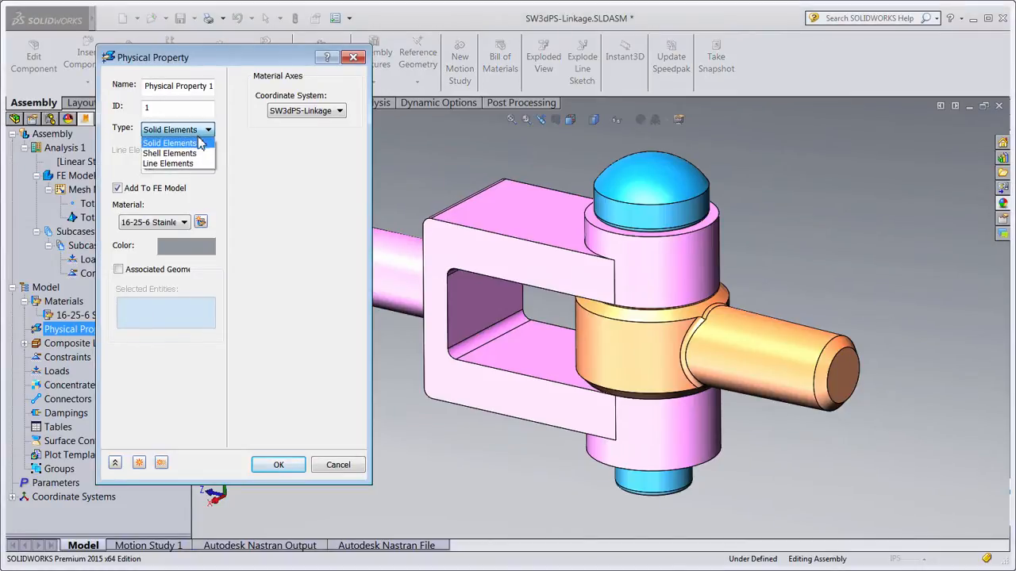
left_click(168, 152)
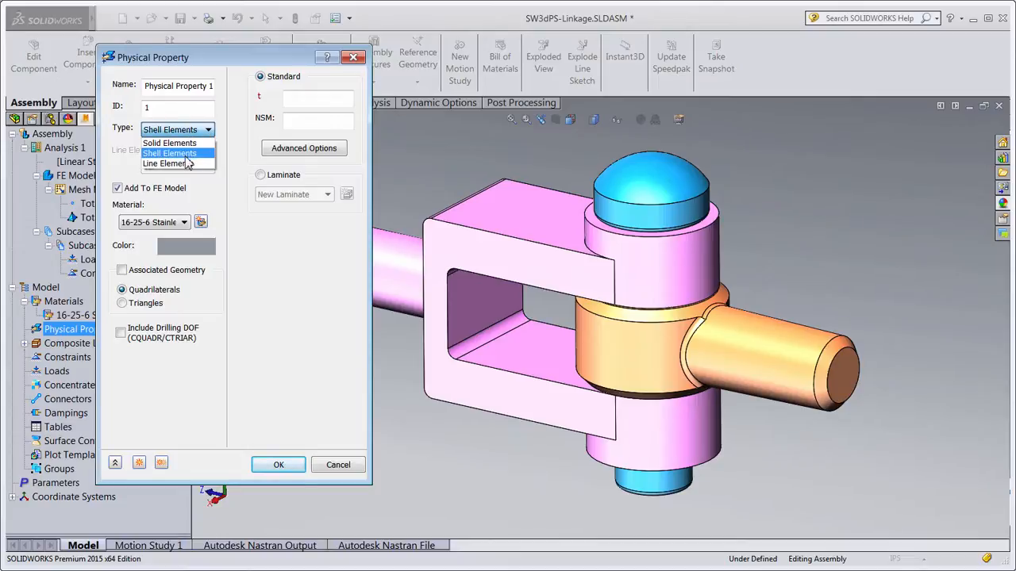
left_click(165, 161)
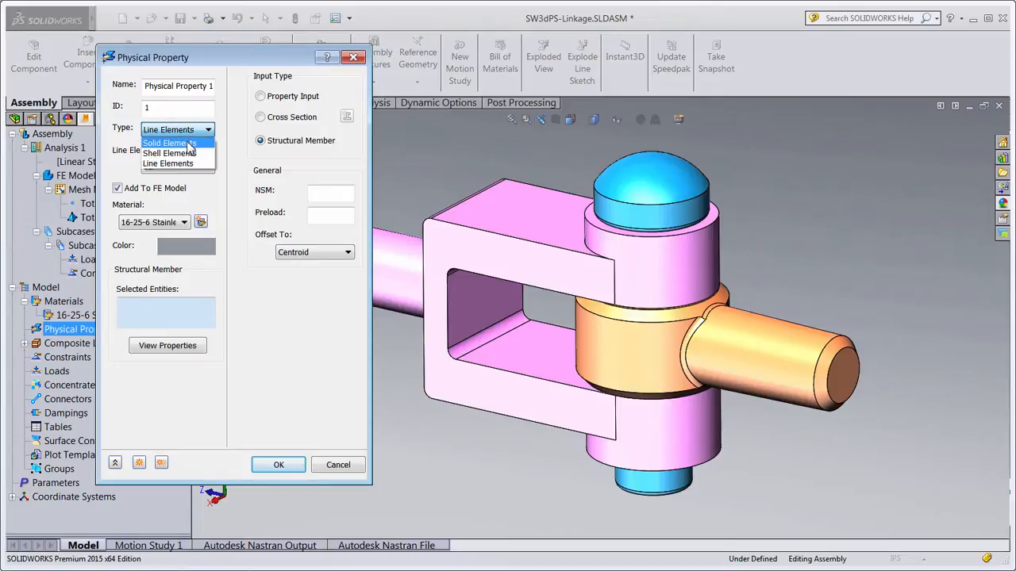
left_click(168, 142)
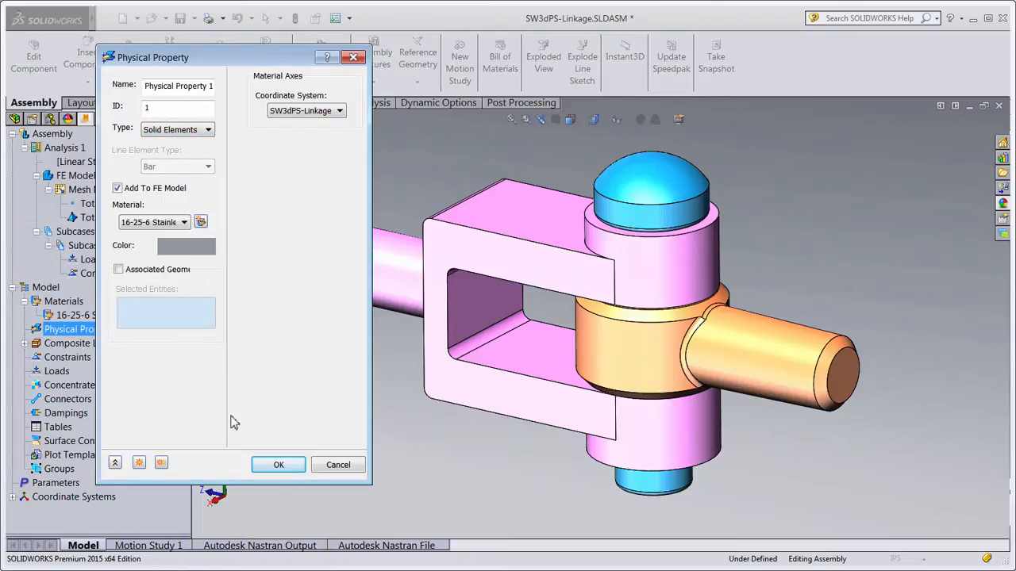
left_click(278, 463)
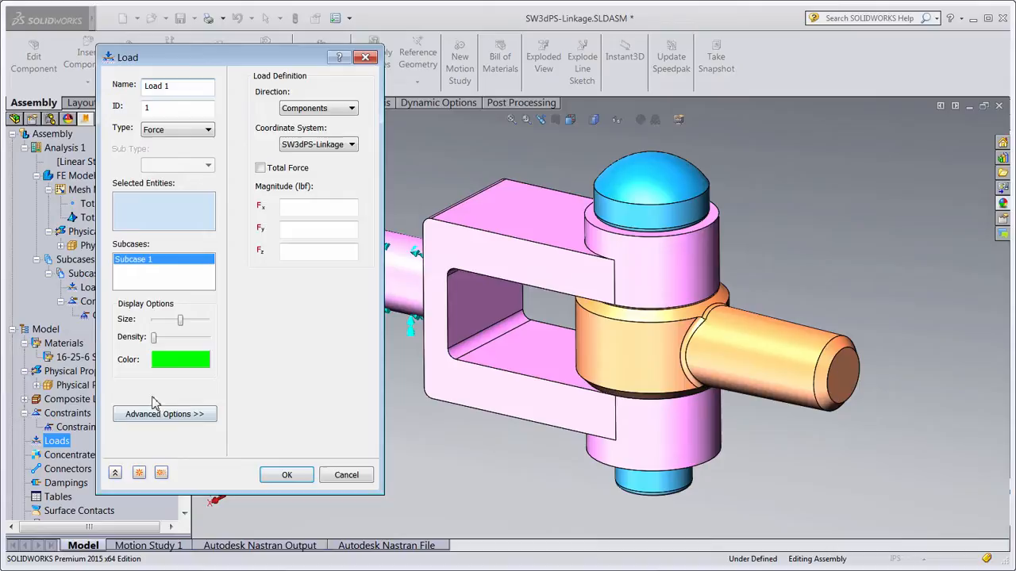
Define a force load on the pin end face with its component value.
left_click(844, 368)
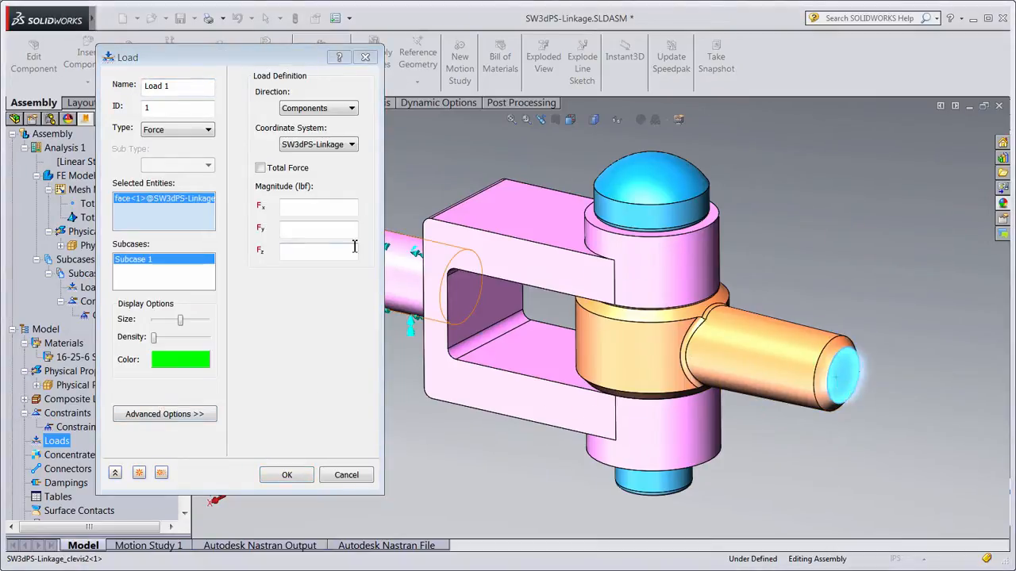
left_click(286, 475)
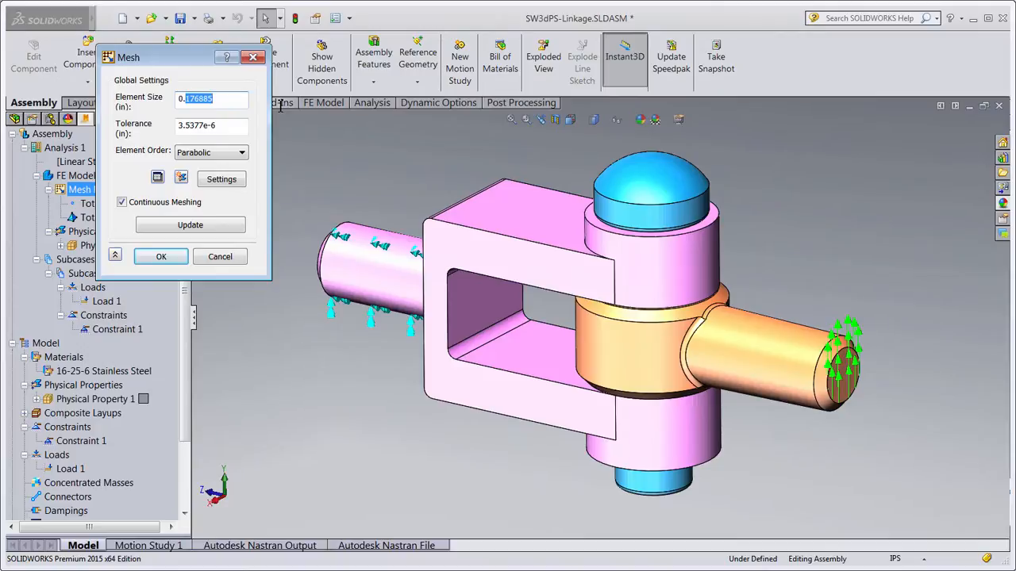
Mesh the linkage at 0.1 element size, giving 41009 nodes and 22996 elements.
type("0.1")
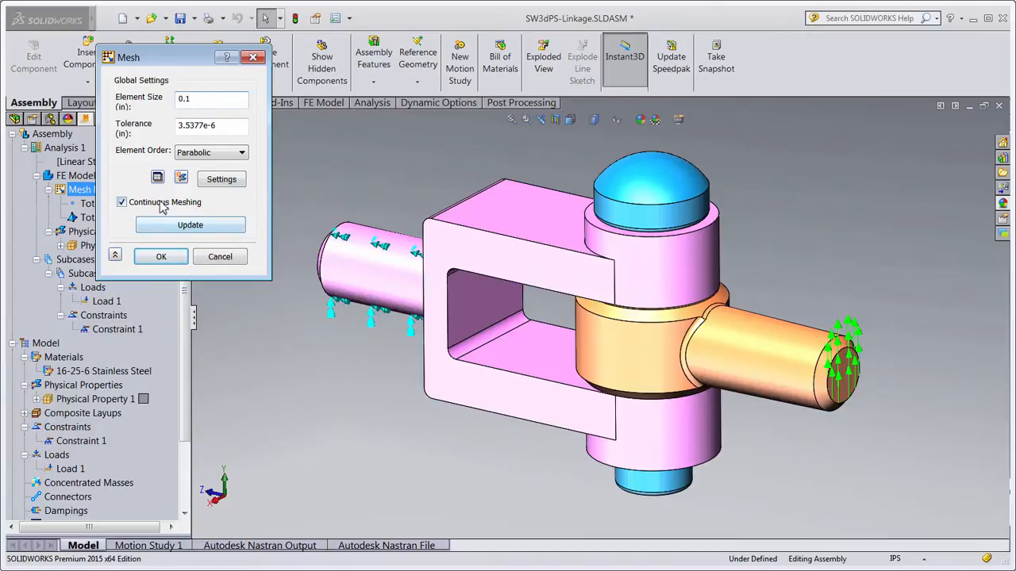
left_click(162, 257)
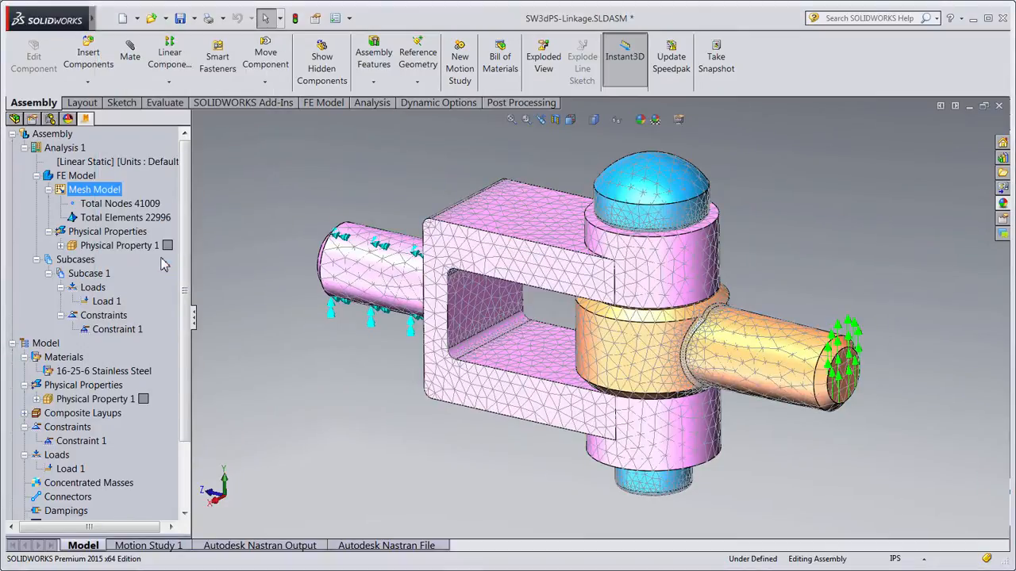
scroll("down", 3)
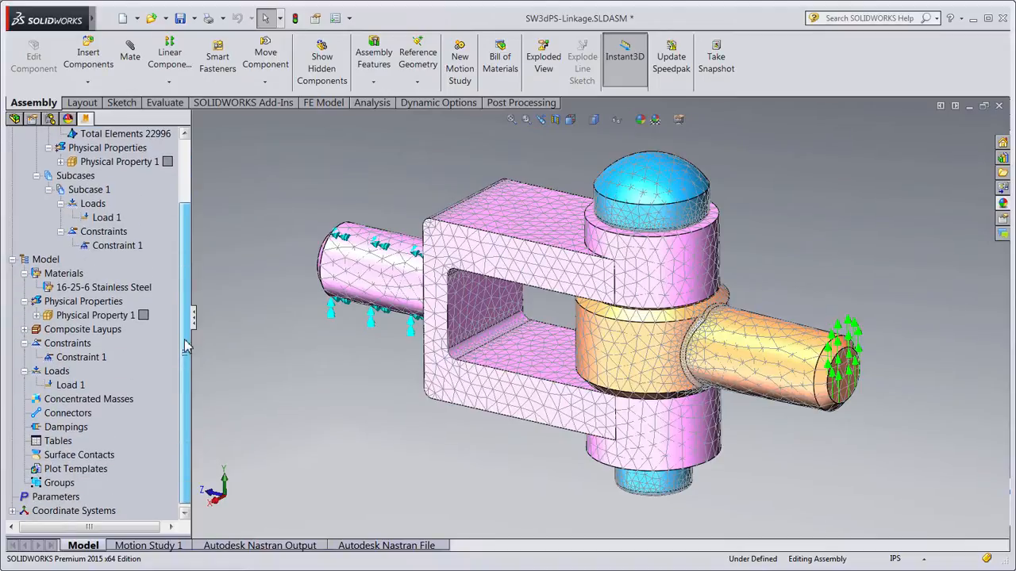
Start a new connector and cancel it without adding one.
right_click(68, 413)
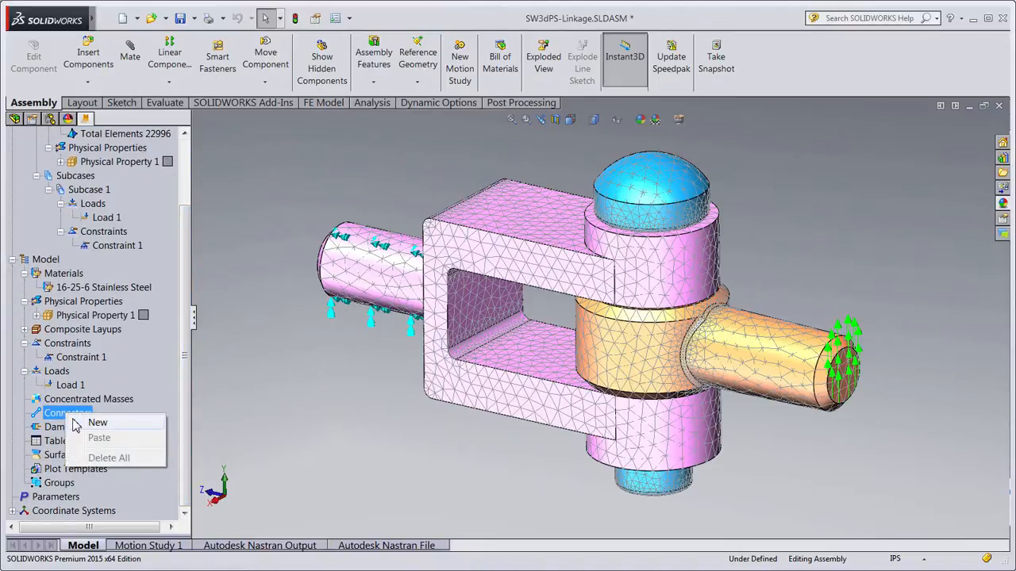
left_click(96, 422)
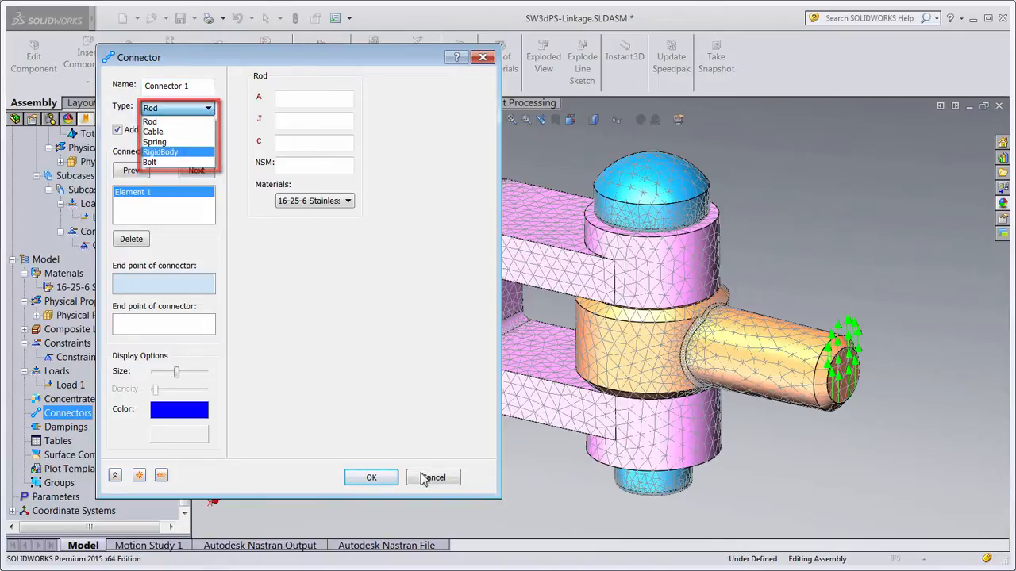
left_click(432, 476)
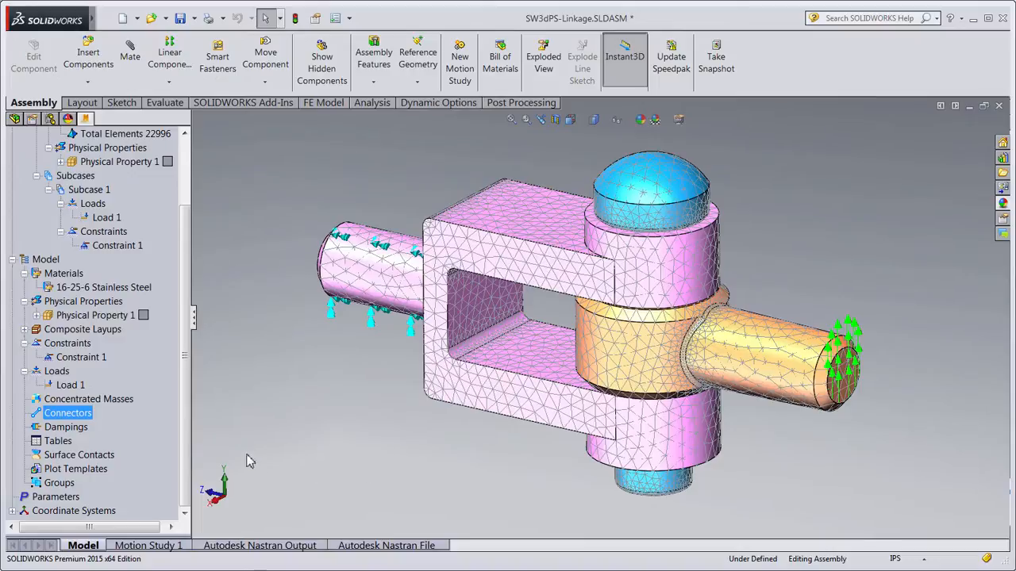
Add a new surface contact with Contact Type General.
right_click(80, 453)
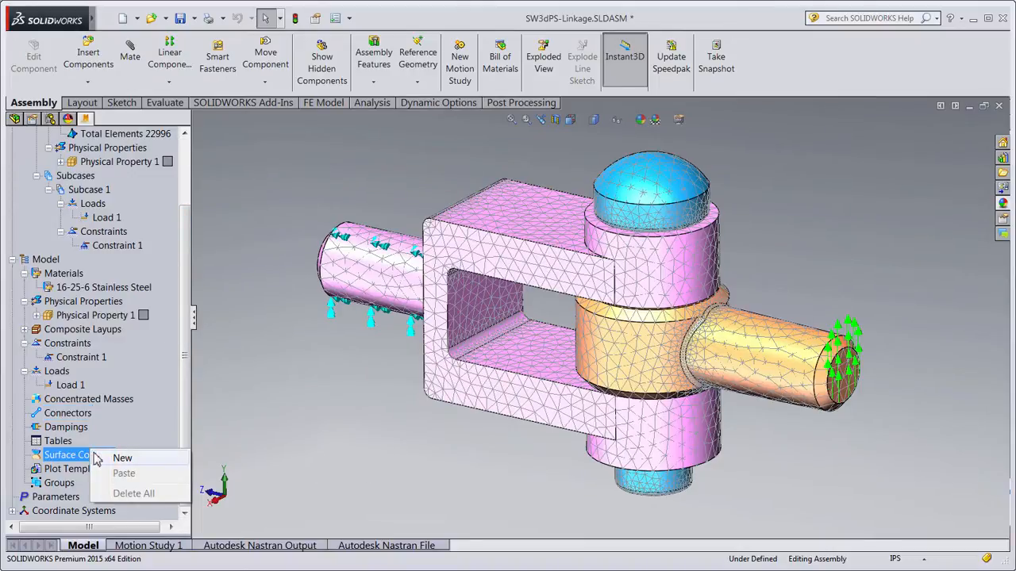
left_click(123, 457)
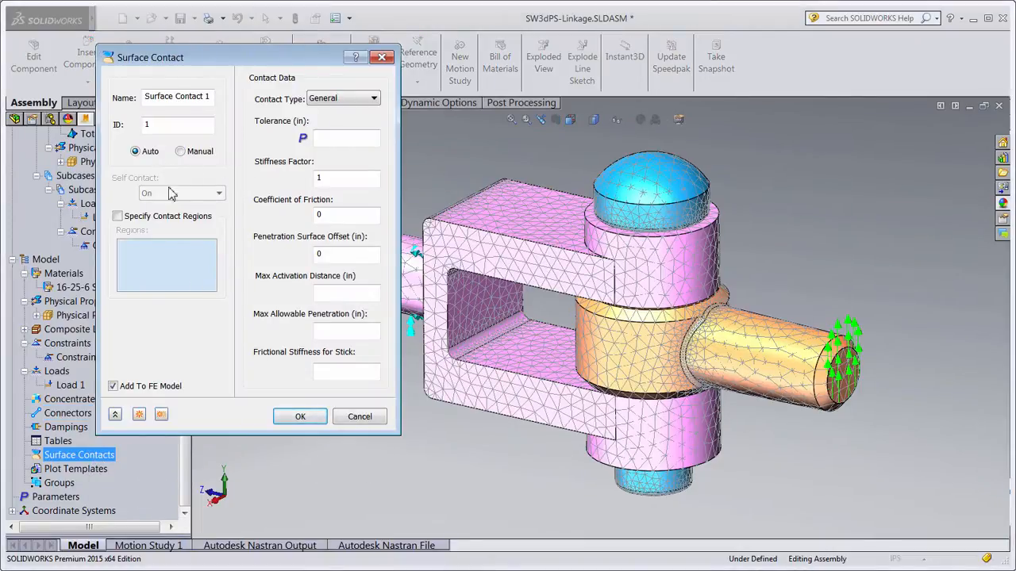
left_click(300, 416)
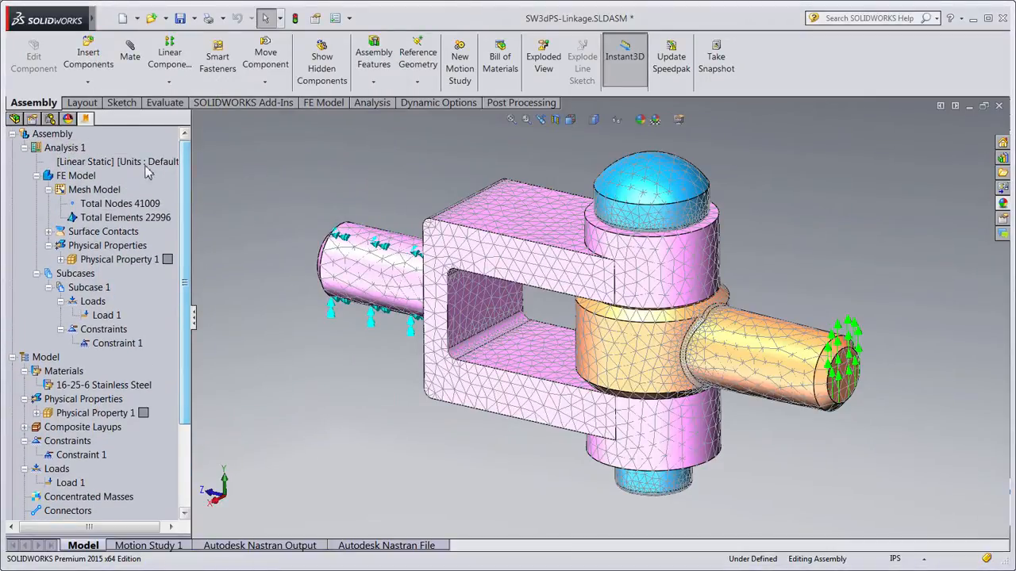
Edit Analysis 1 and set its Type to Nonlinear Static.
right_click(64, 148)
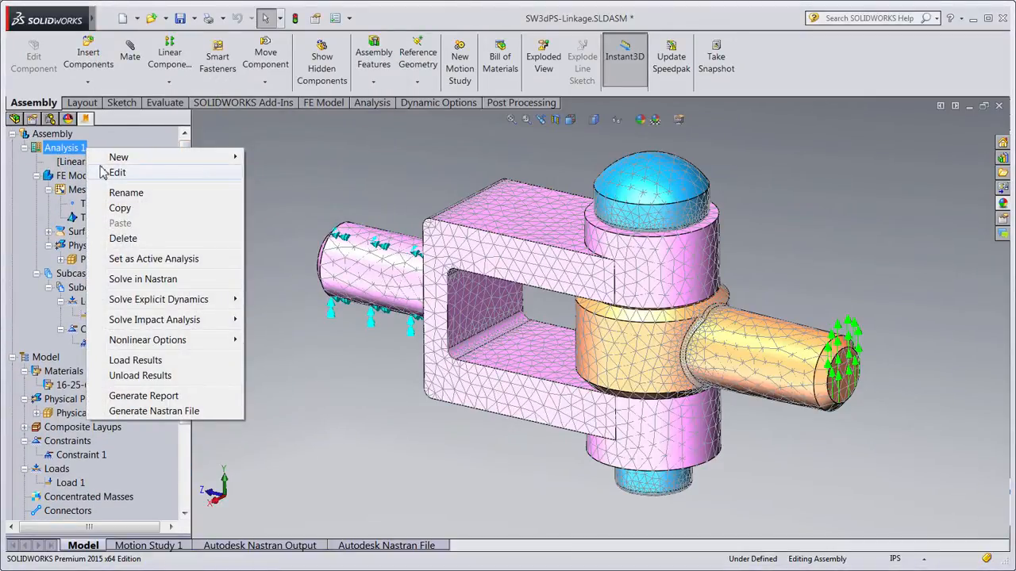
left_click(117, 172)
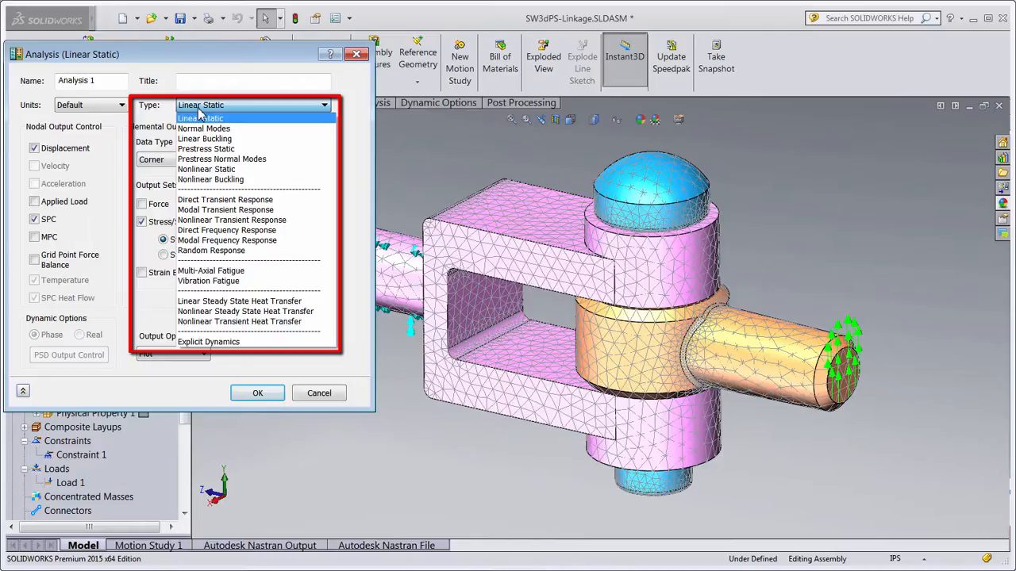
mouse_move(200, 168)
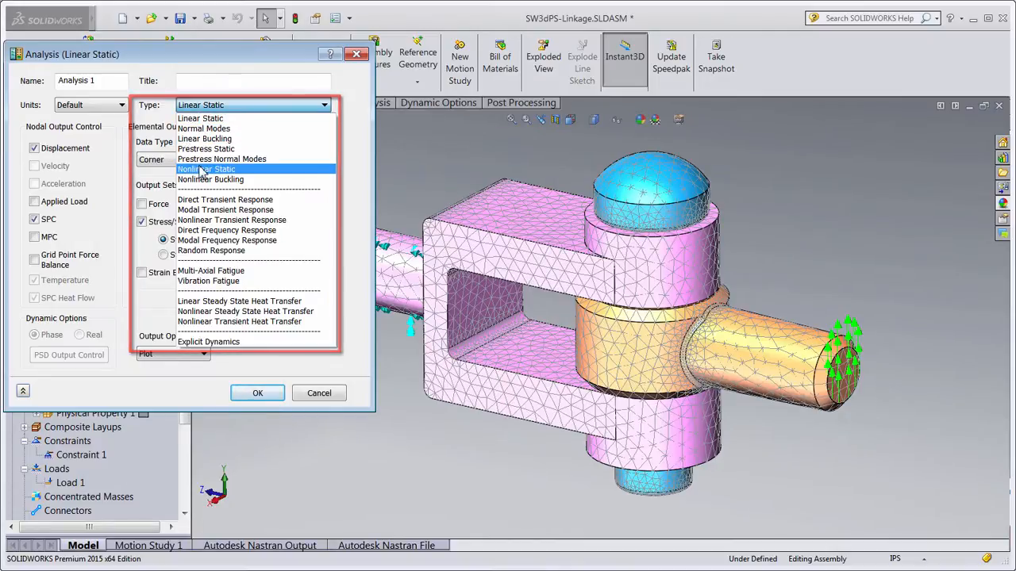
left_click(206, 169)
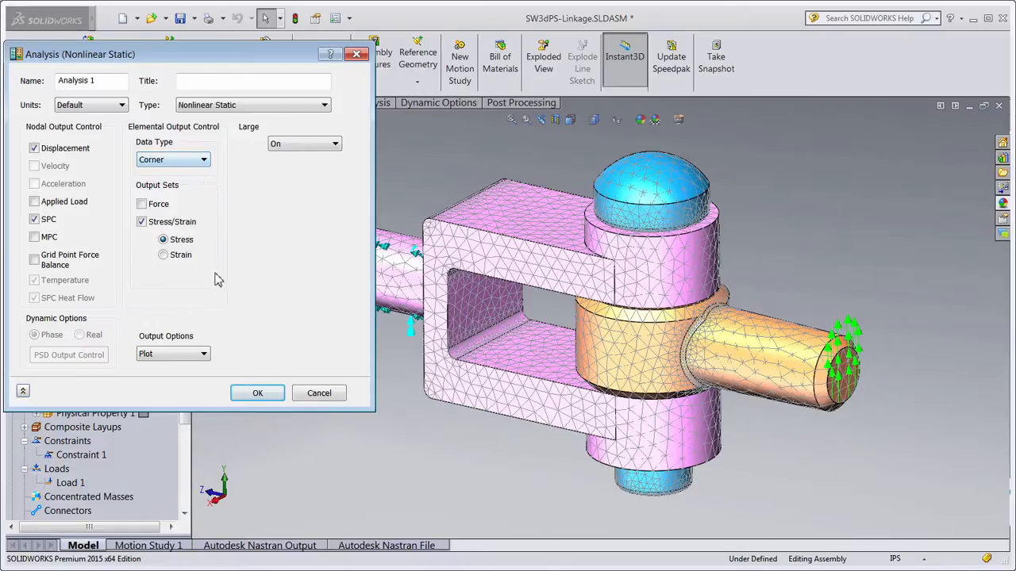
left_click(257, 393)
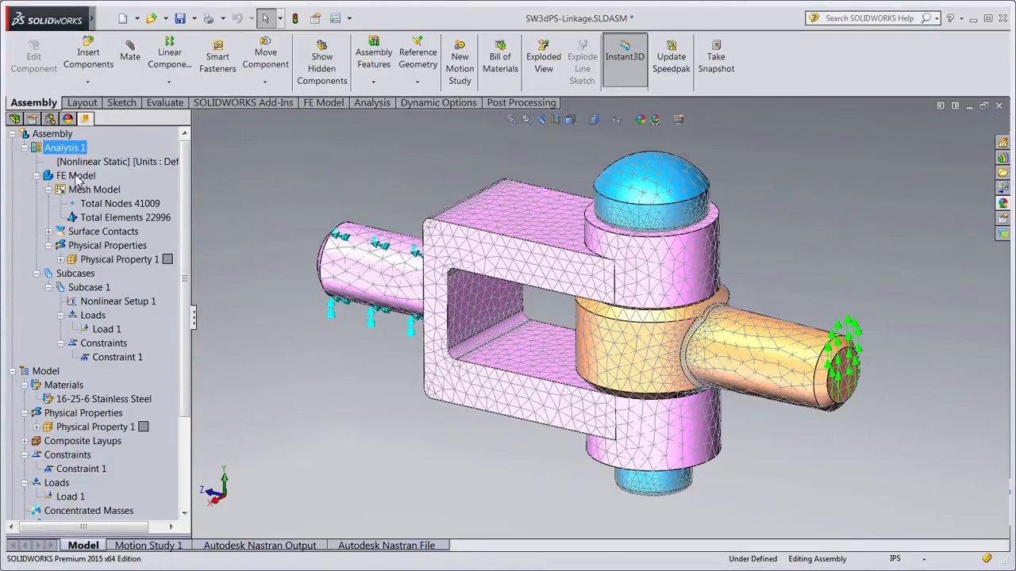
Solve the assembly study in Nastran and dismiss the completion notice.
right_click(51, 134)
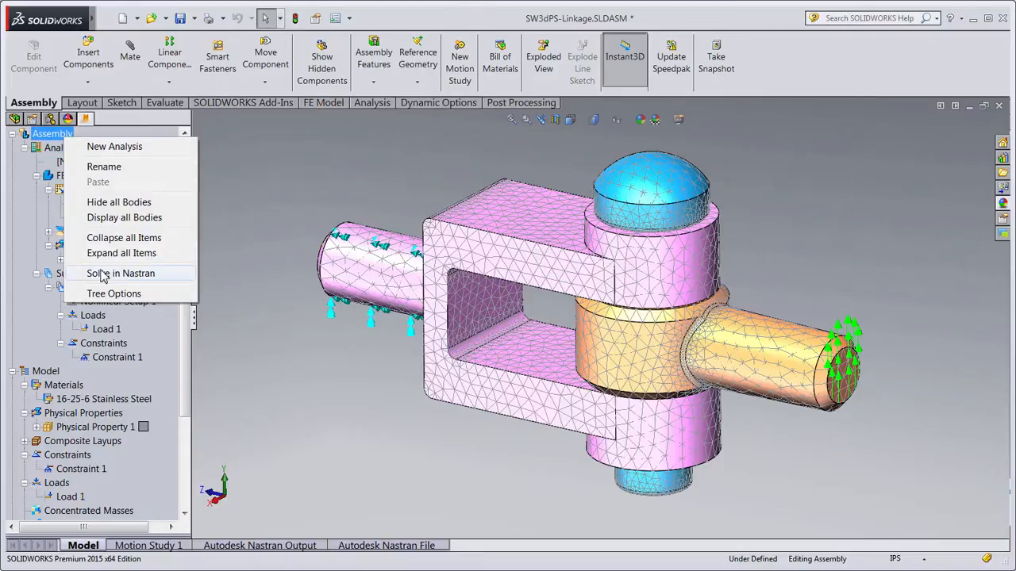
left_click(120, 273)
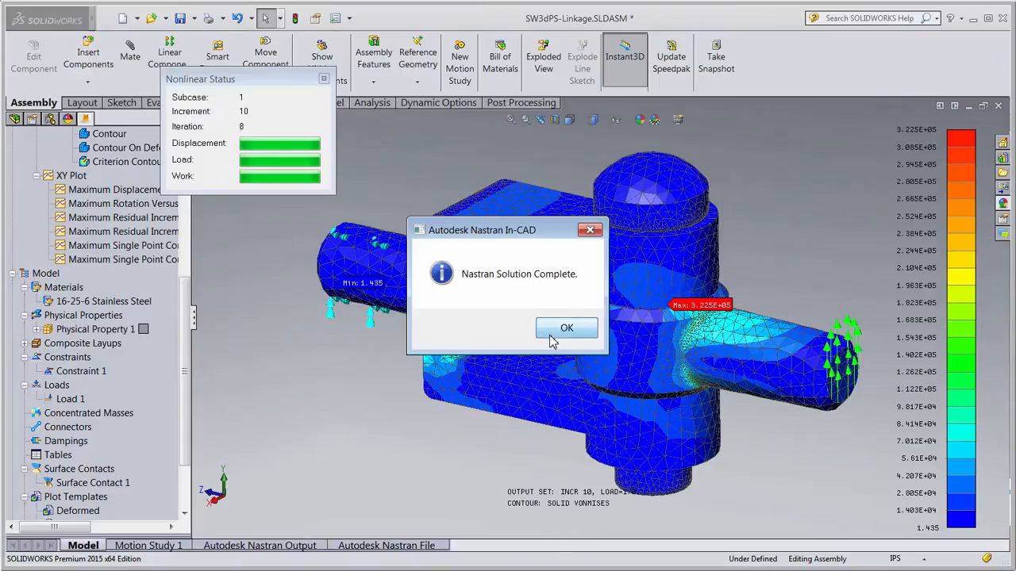
left_click(566, 327)
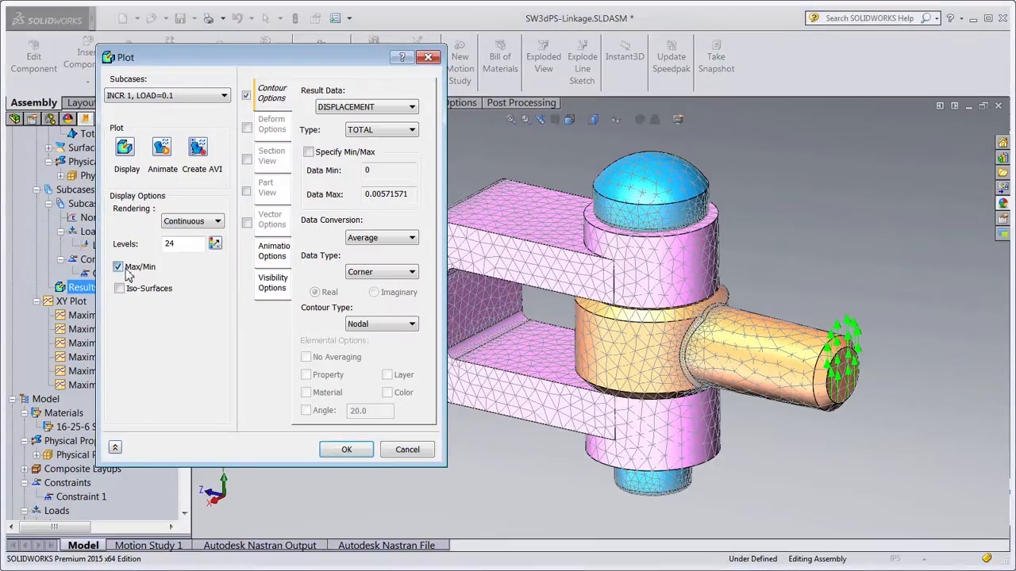
Review the plot's Deform and Section View options, then close the plot settings.
left_click(271, 124)
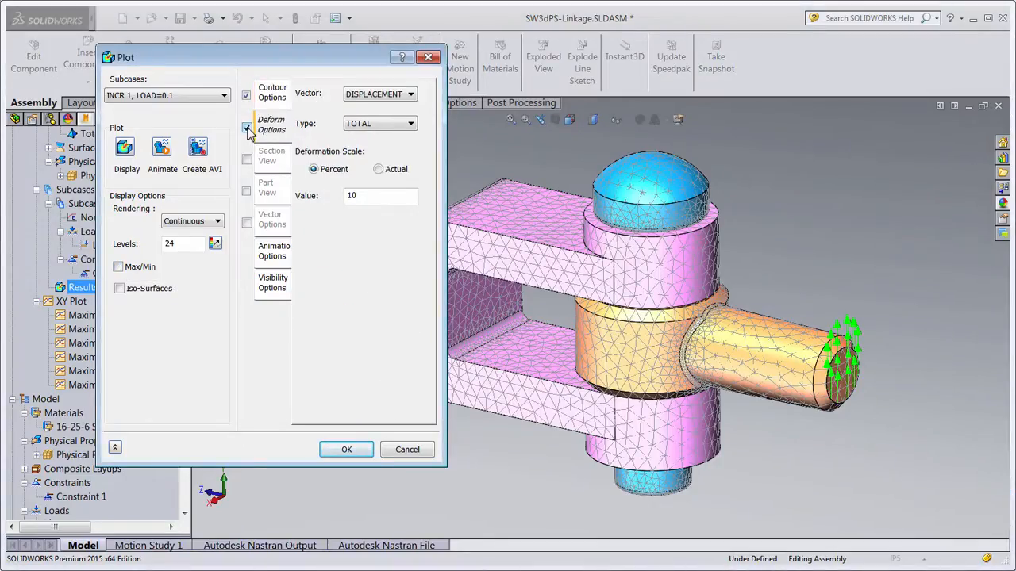
left_click(273, 92)
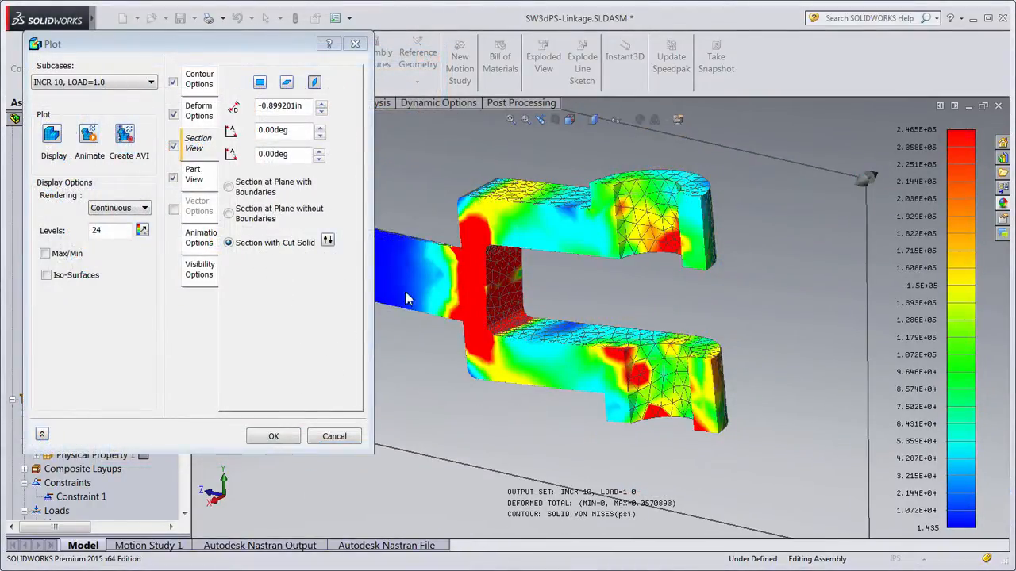
left_click(334, 435)
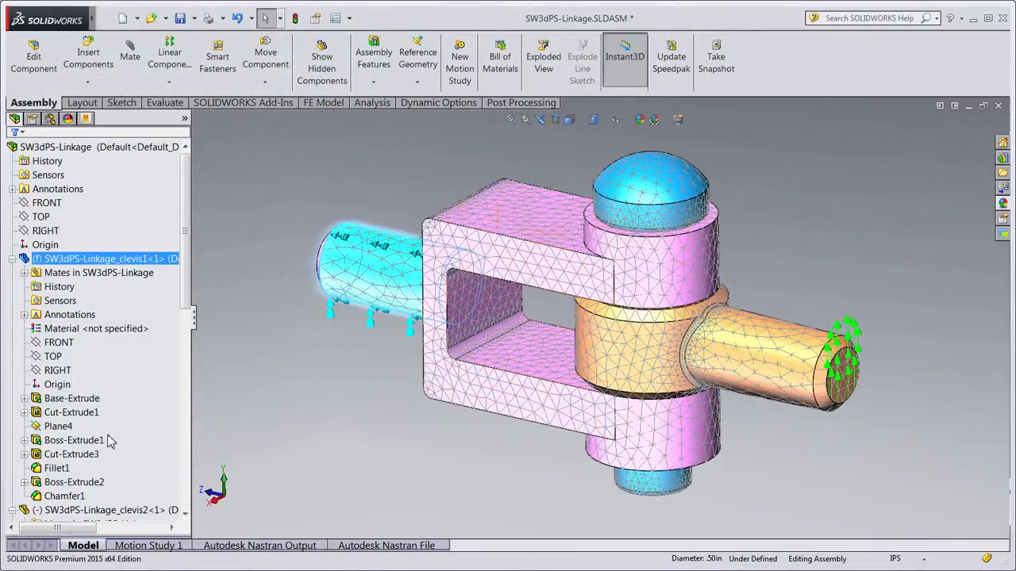
Edit Sketch7 on the clevis with its 0.310 dimensions and exit back to the assembly.
left_click(71, 454)
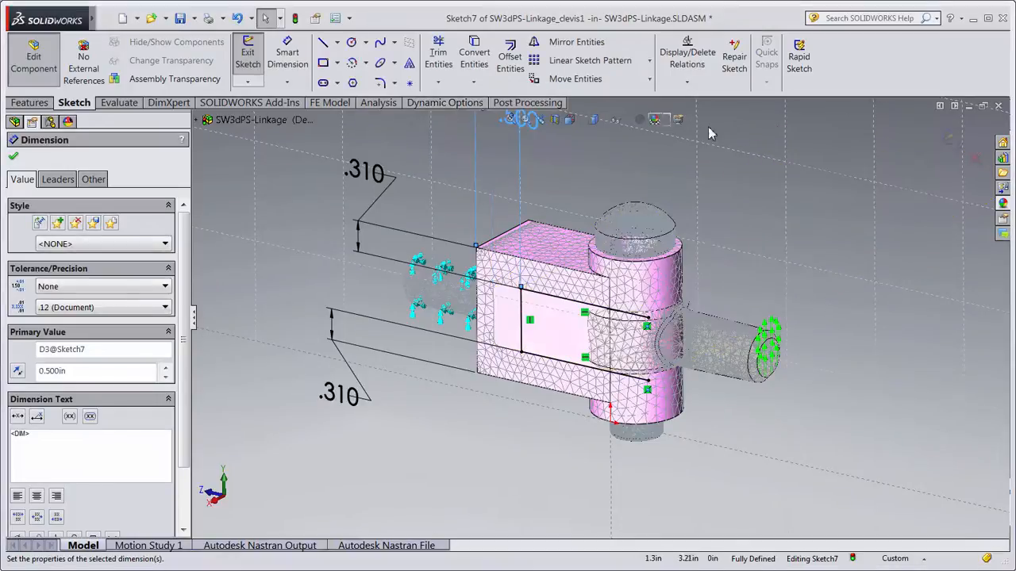
left_click(248, 59)
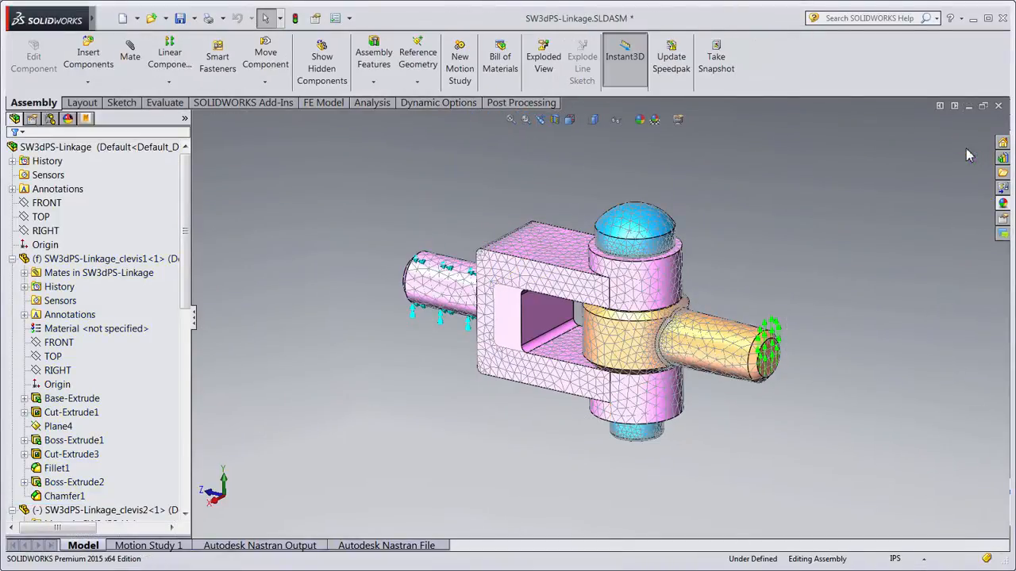
Display the von Mises stress contour from Results and animate it on the deformed linkage.
right_click(78, 174)
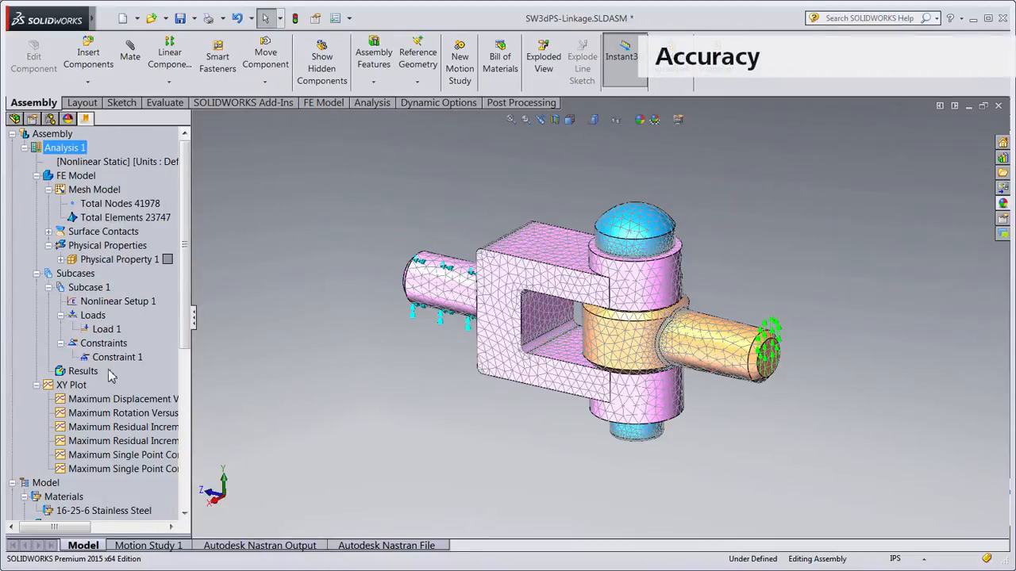
right_click(82, 372)
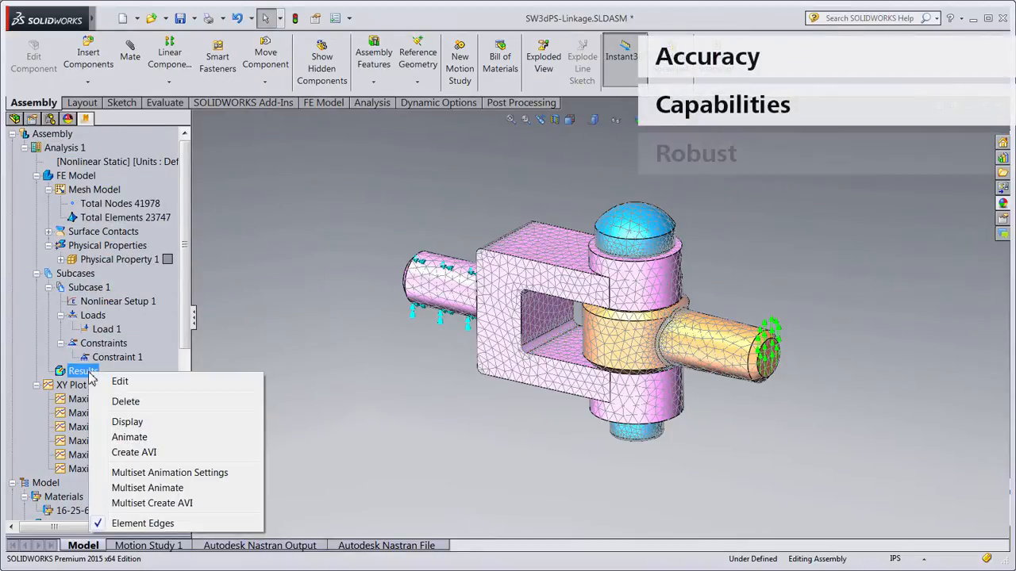
mouse_move(127, 422)
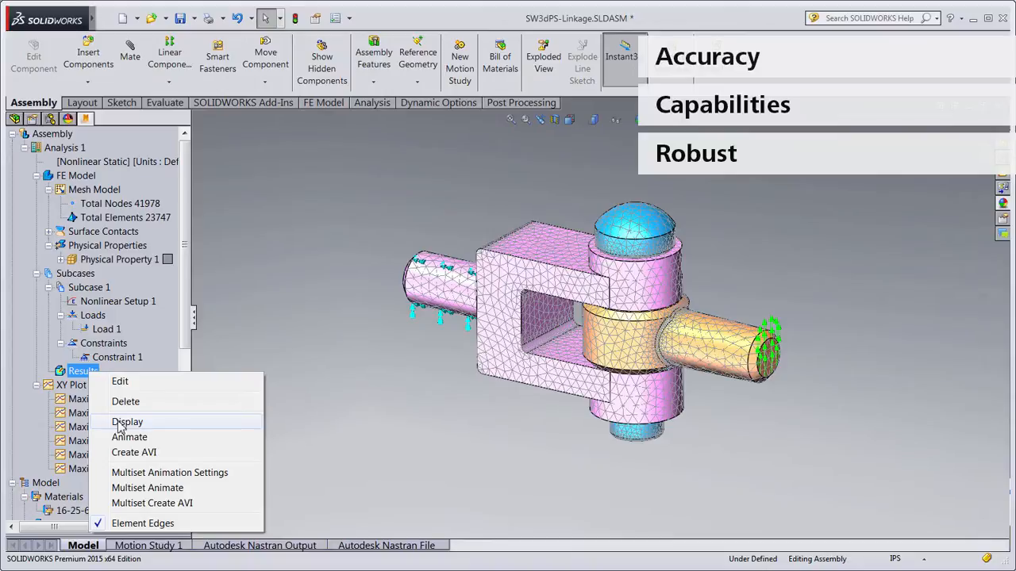
left_click(126, 423)
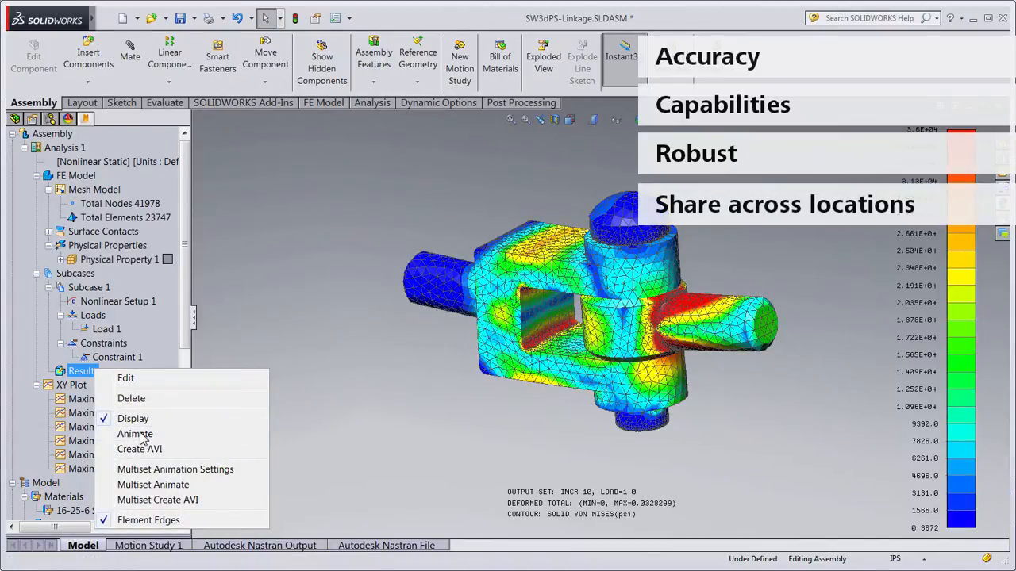
left_click(133, 433)
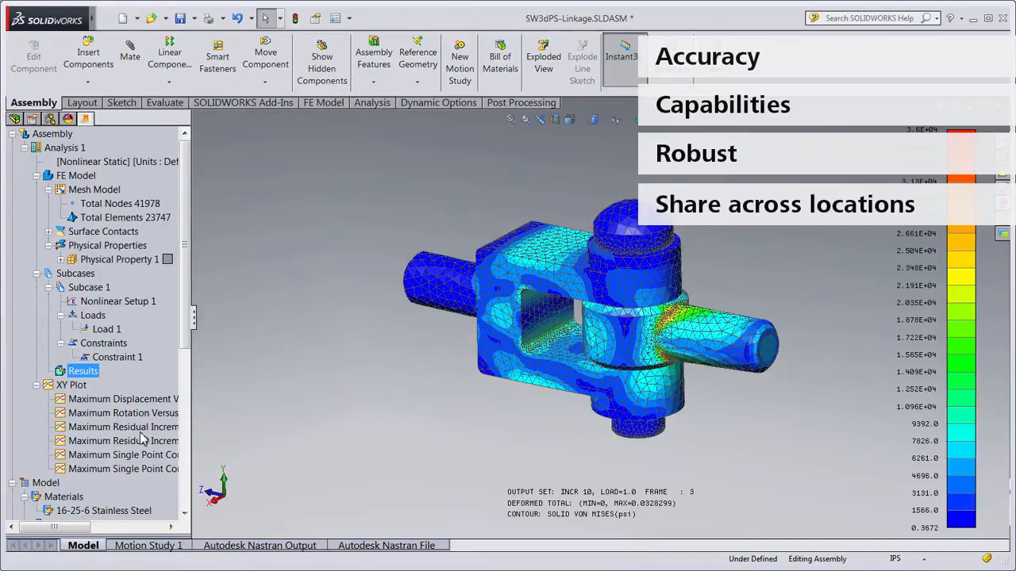